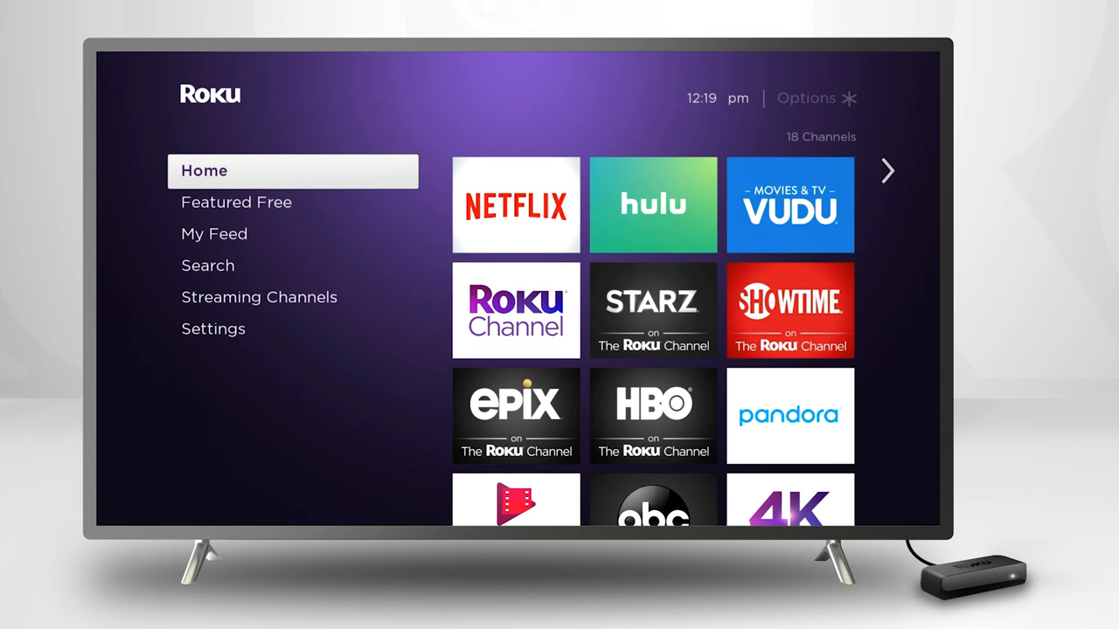
Reach Settings > Display type, showing the detected 4K at 60Hz HDCP 2.2 display
left_click(214, 329)
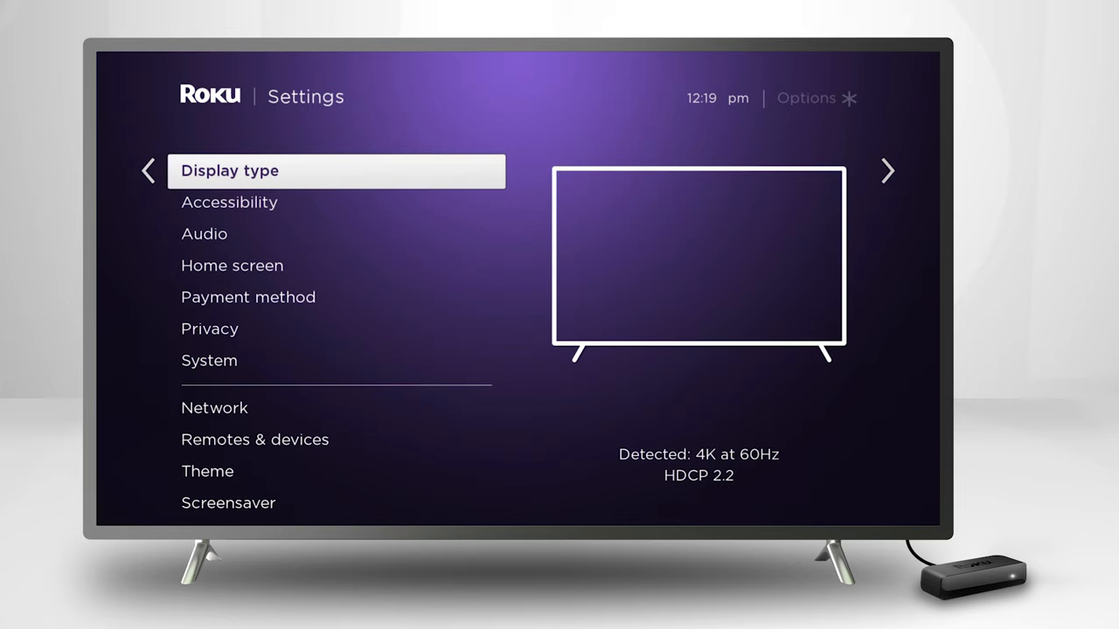